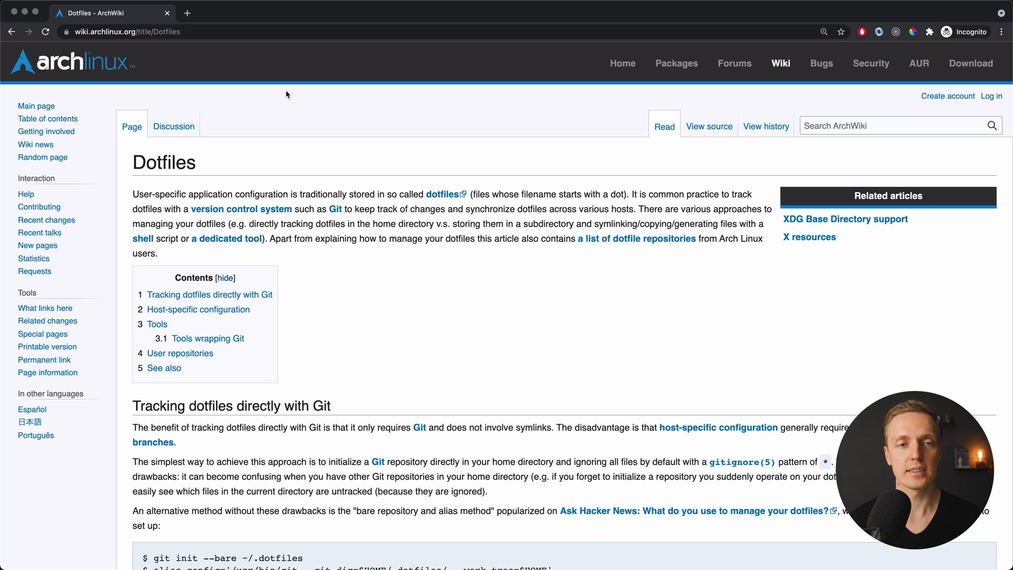
{"action": "mouse_move", "coordinate": [380, 180]}
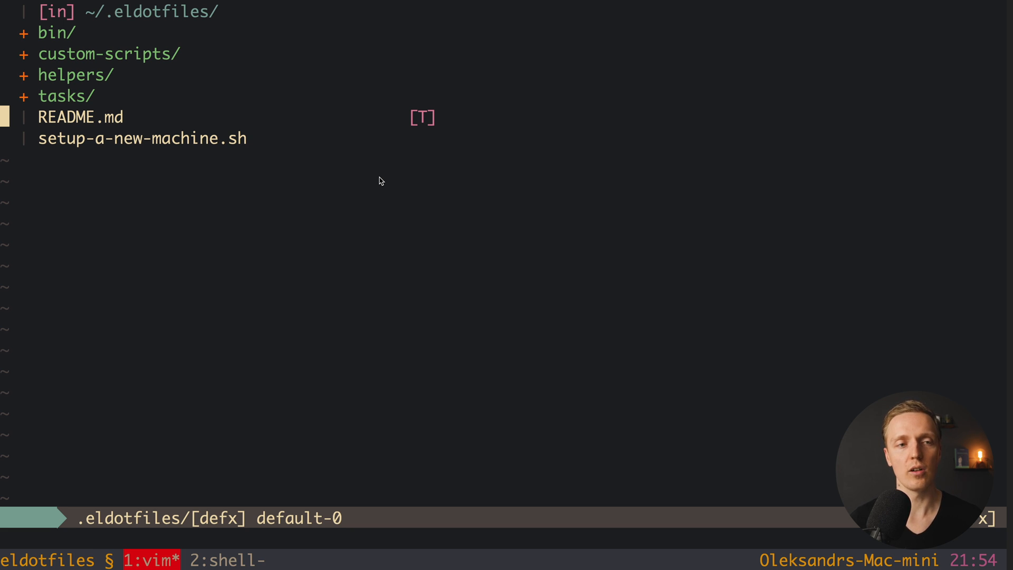
Bring up setup-a-new-machine.sh with its sourced helper and task scripts
{"action": "key", "text": "j"}
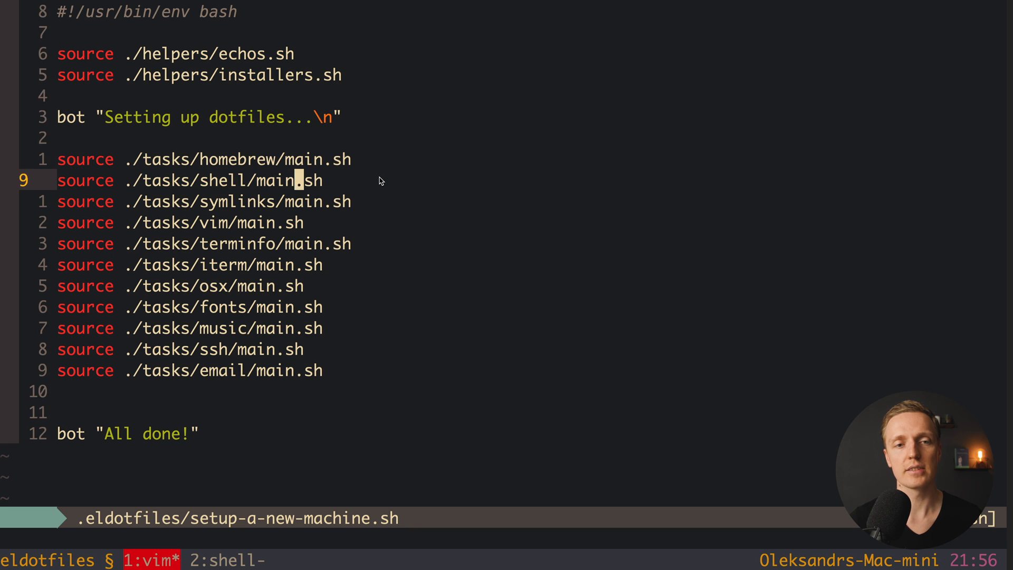
Move to the symlinks task line and show the ~/.eldotfiles listing beside the script
{"action": "key", "text": "k"}
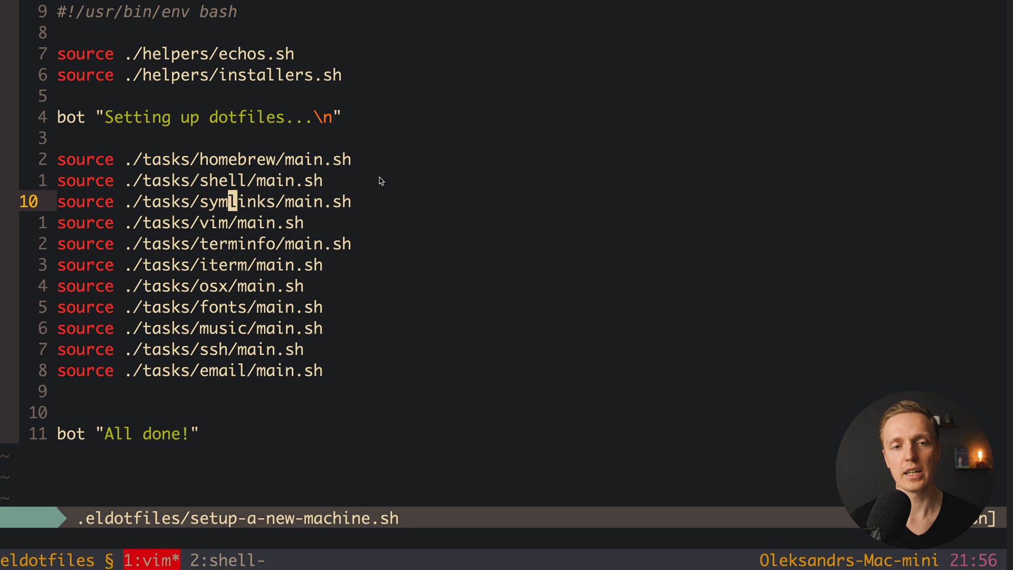
{"action": "key", "text": "j"}
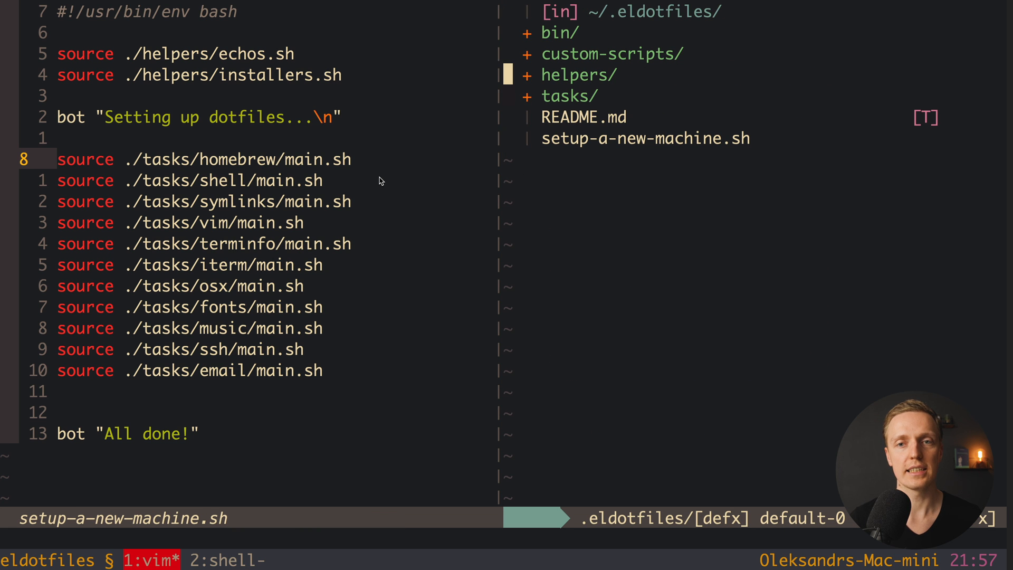
Enter tasks/homebrew, listing installing_homebrew.sh, installing_packages.sh and main.sh
{"action": "left_click", "coordinate": [568, 96]}
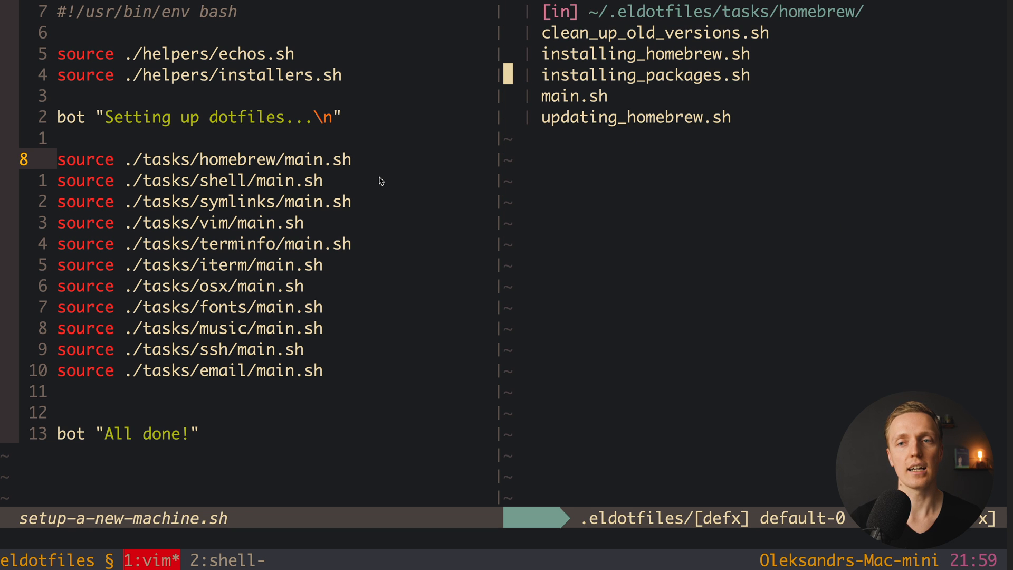
Review installing_packages.sh's brew_install lines, then return to the top-level dotfiles listing
{"action": "left_click", "coordinate": [645, 74]}
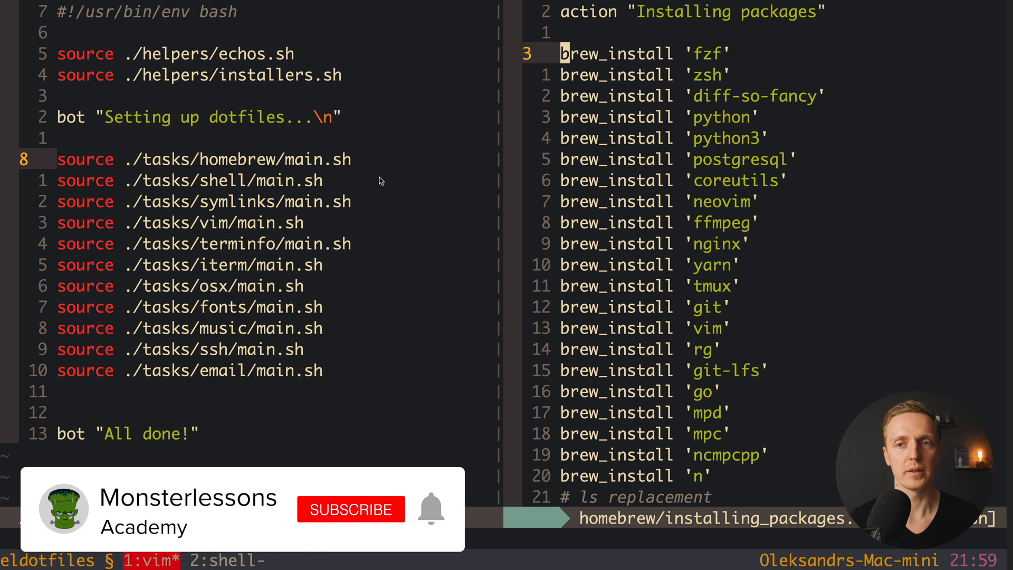
{"action": "left_click", "coordinate": [350, 508]}
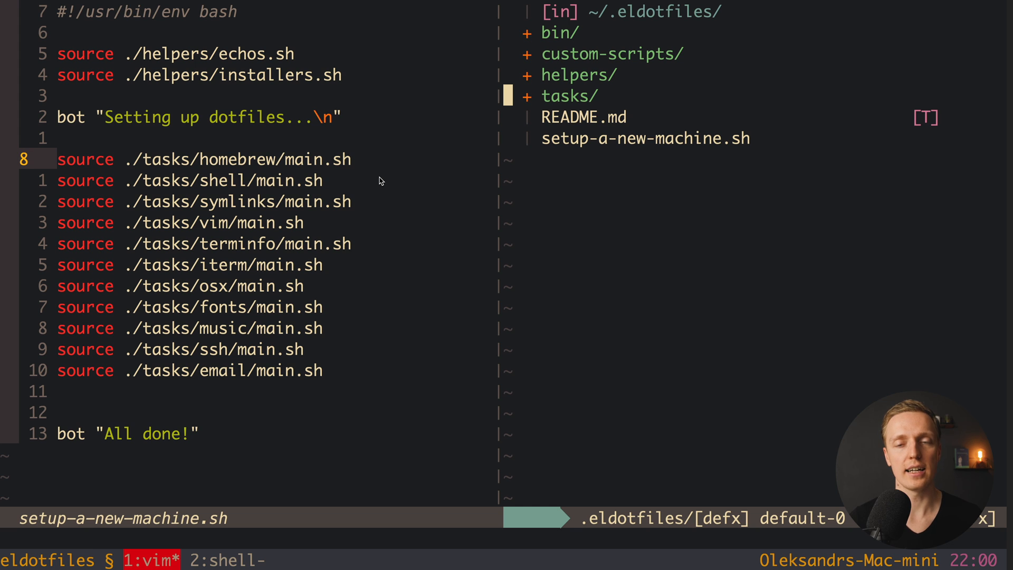
Peek at helpers/ (echos.sh, installers.sh), then list the tasks/ subfolders email through vim
{"action": "left_click", "coordinate": [578, 75]}
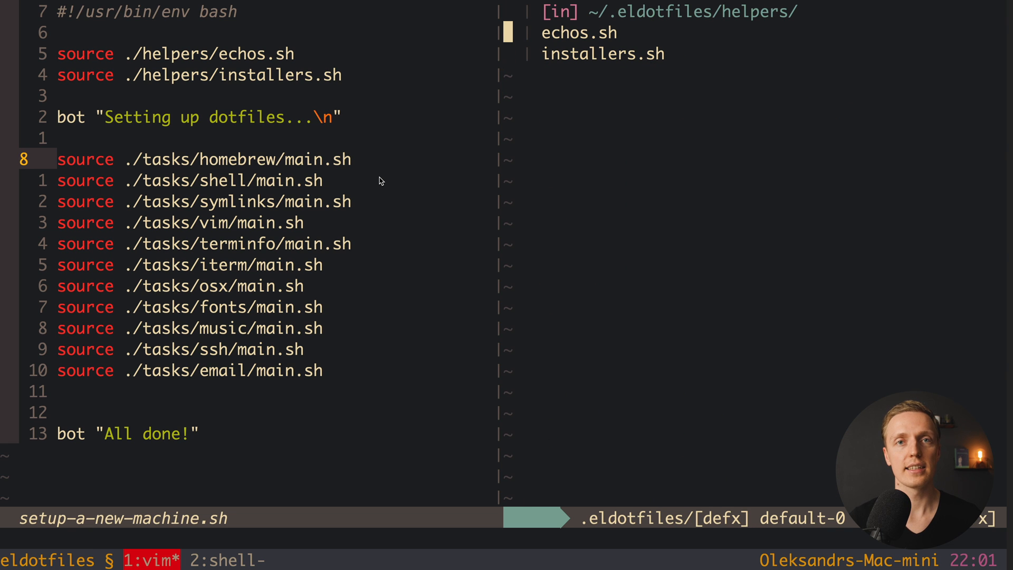
{"action": "left_click", "coordinate": [579, 33]}
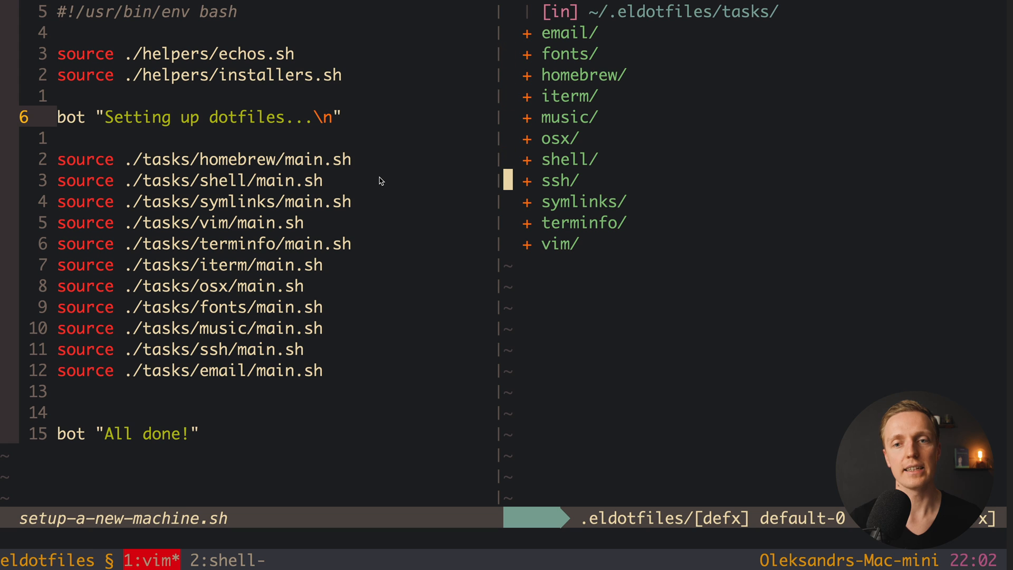
{"action": "key", "text": "j"}
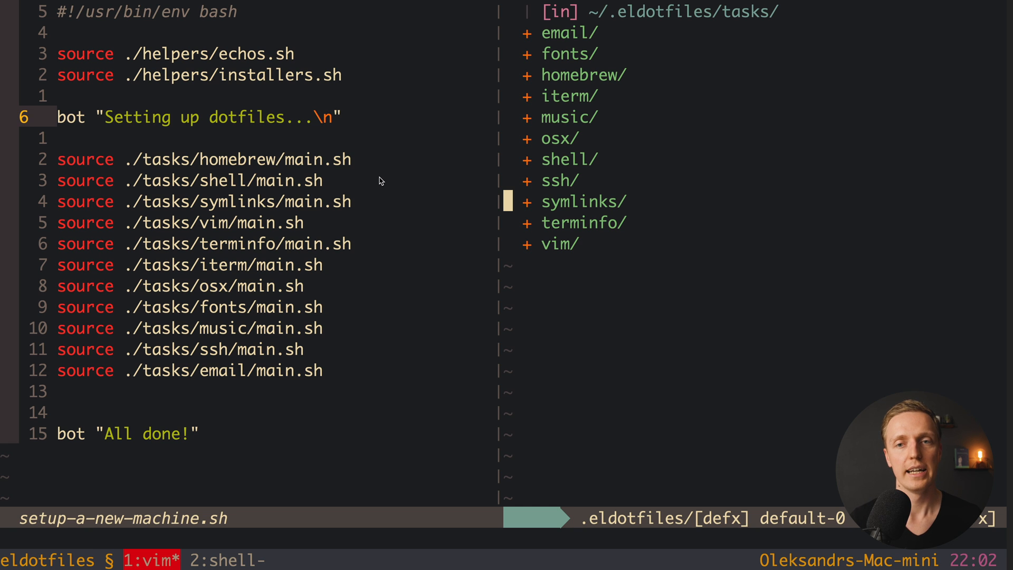
{"action": "left_click", "coordinate": [582, 200]}
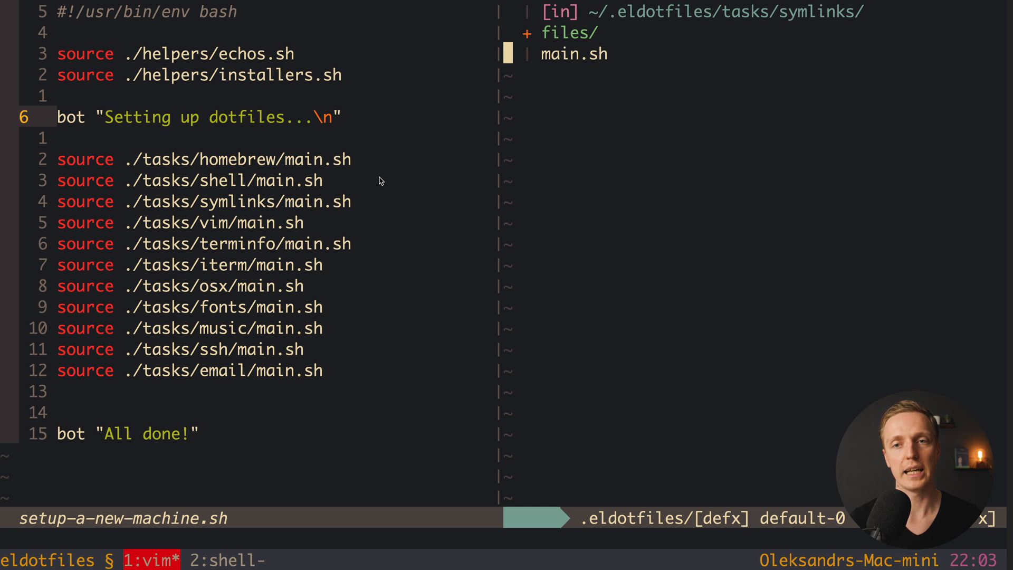
Read tasks/symlinks/main.sh down through its symlink for loop
{"action": "left_click", "coordinate": [573, 54]}
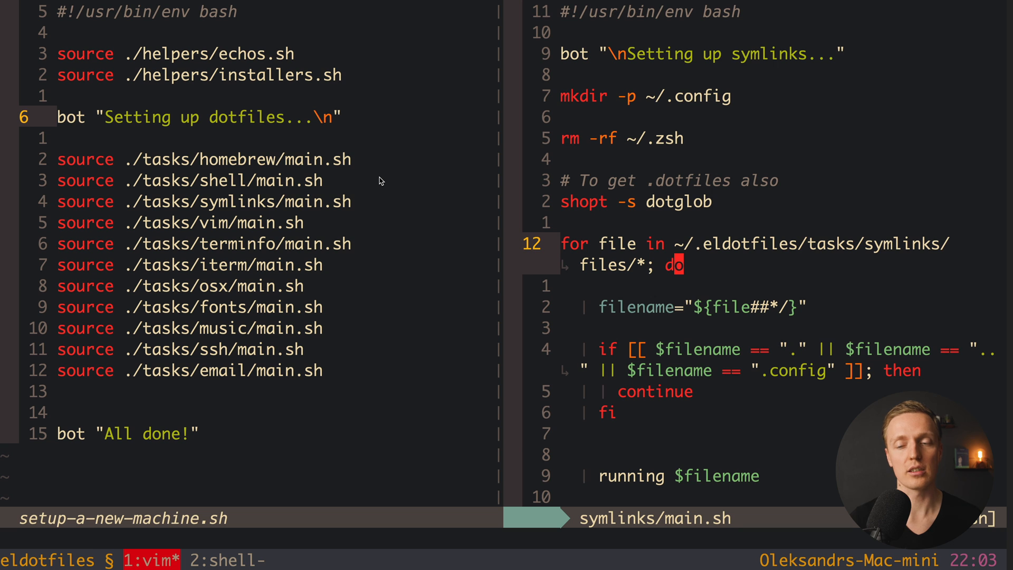
{"action": "scroll", "scroll_direction": "down", "scroll_amount": 3}
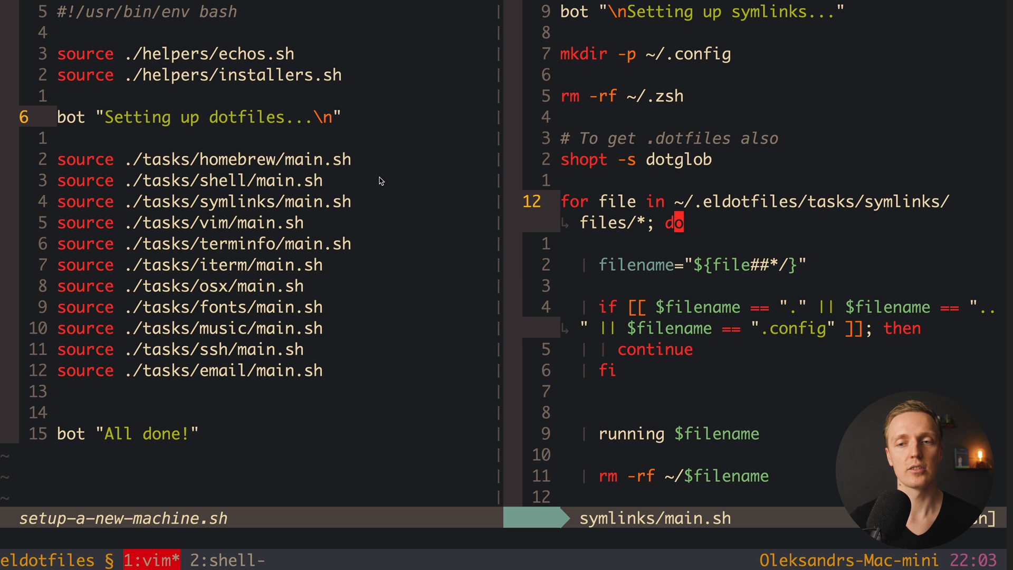
{"action": "scroll", "scroll_direction": "down", "scroll_amount": 3}
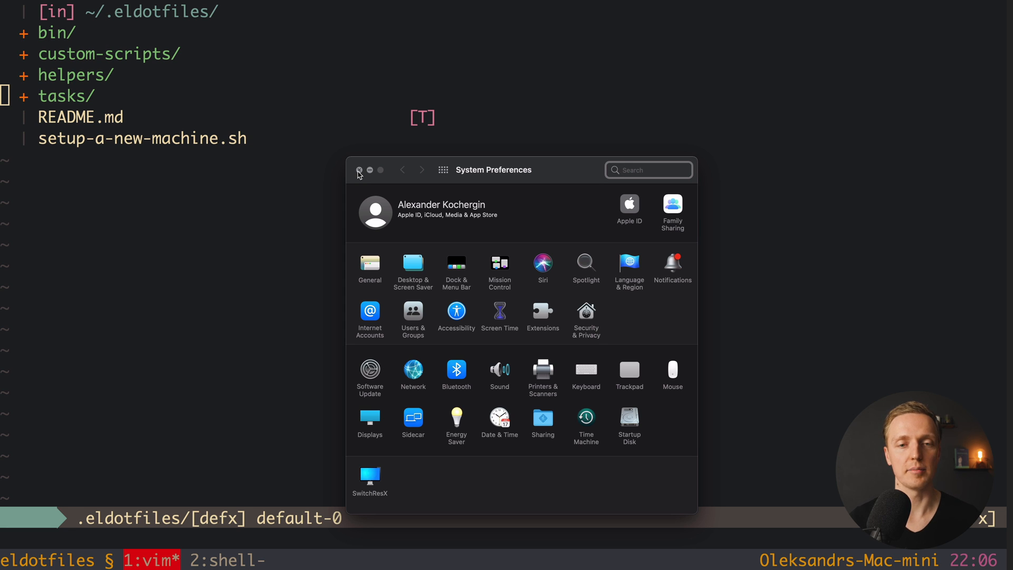
Dismiss System Preferences and go into the osx task folder
{"action": "left_click", "coordinate": [359, 168]}
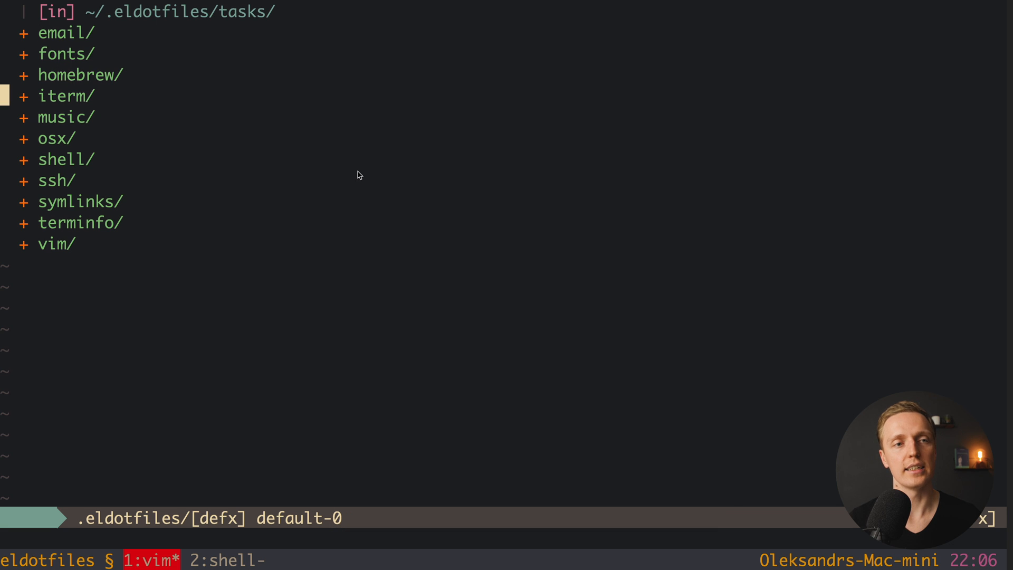
{"action": "key", "text": "j"}
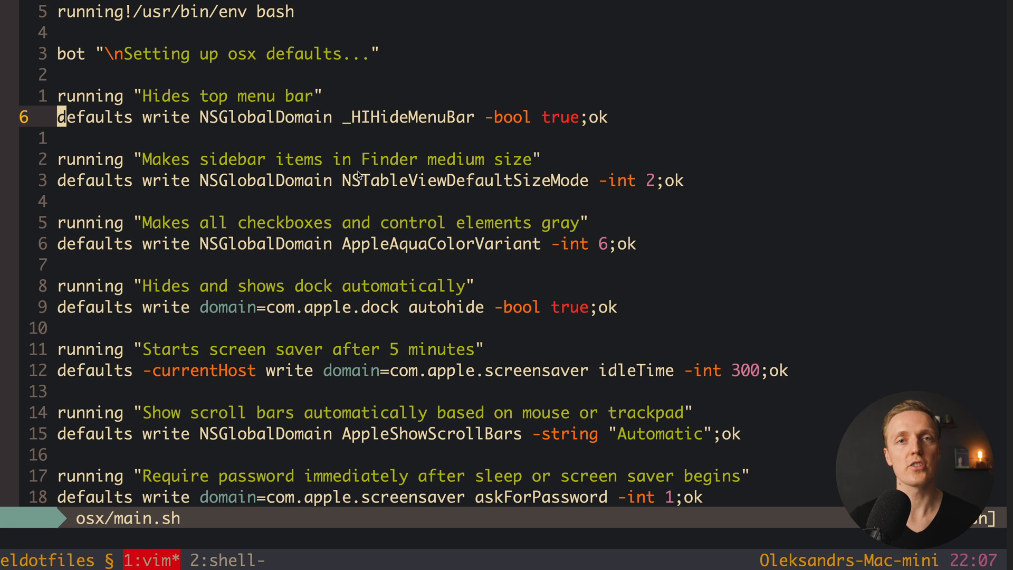
Scroll osx/main.sh to the end of its defaults write commands
{"action": "scroll", "scroll_direction": "down", "scroll_amount": 3}
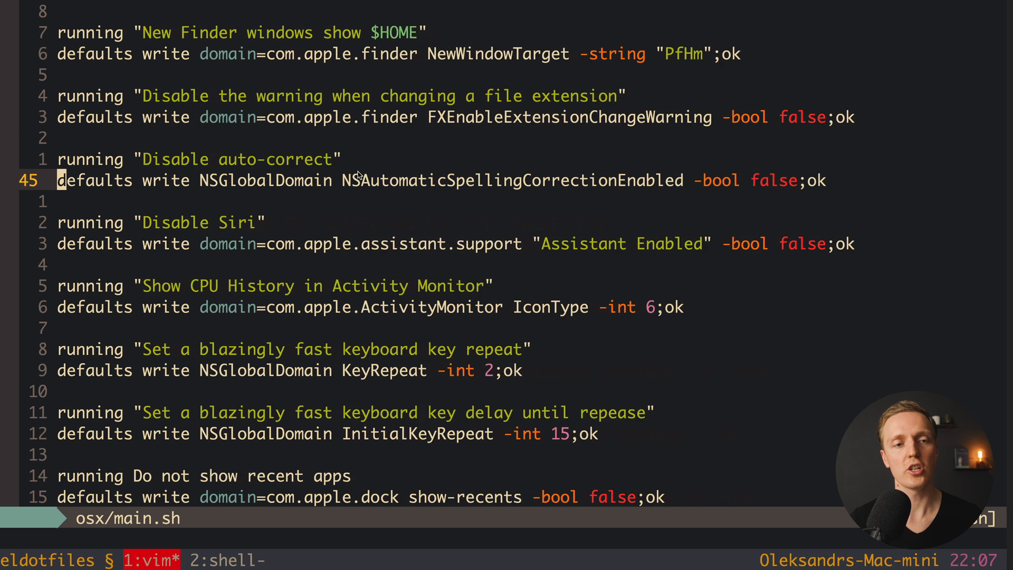
{"action": "key", "text": "G"}
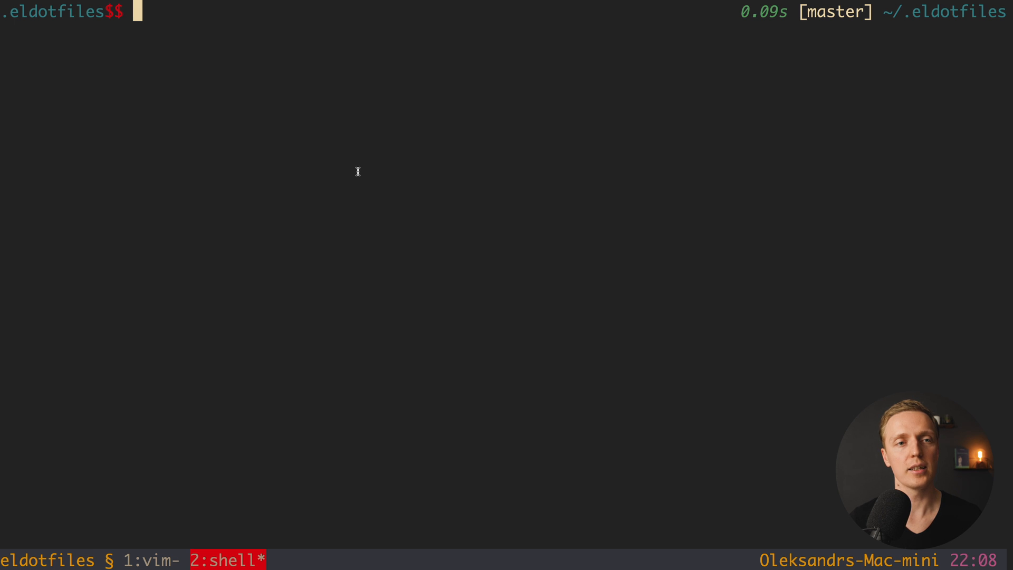
Run ./setup-a-new-machine.sh in the tmux shell from the dotfiles folder
{"action": "type", "text": "./setup-a-new-machine.sh"}
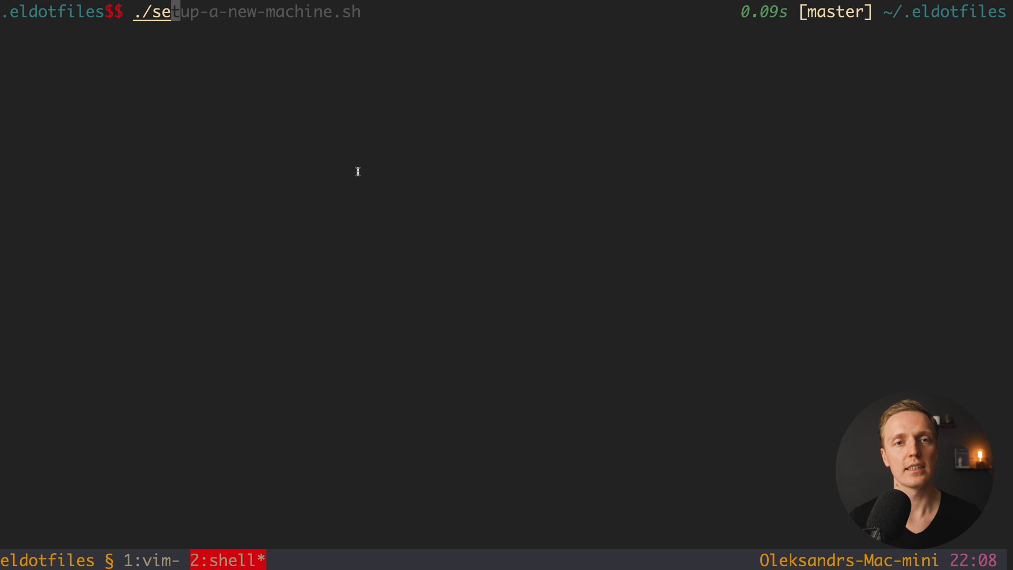
{"action": "key", "text": "Return"}
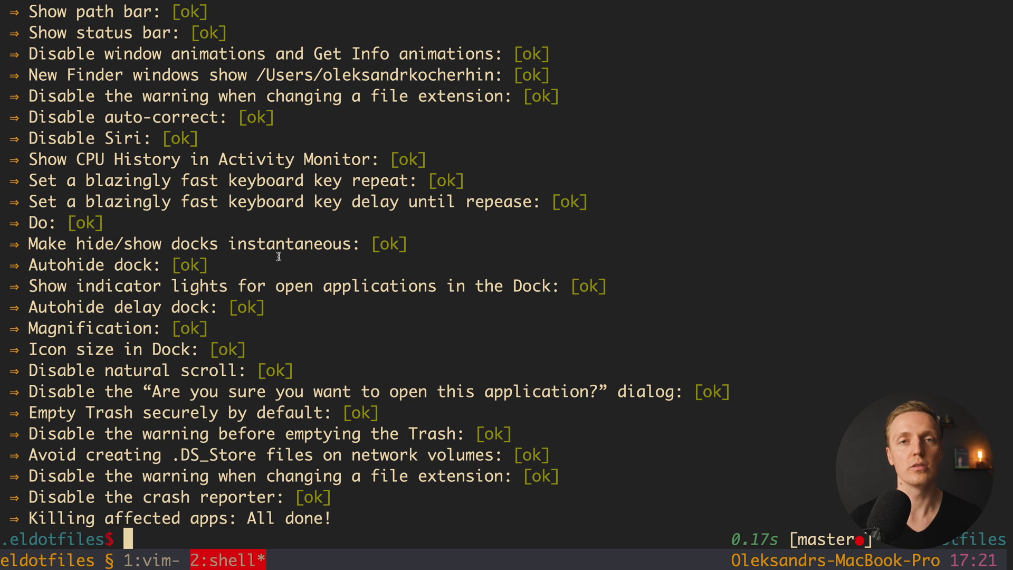